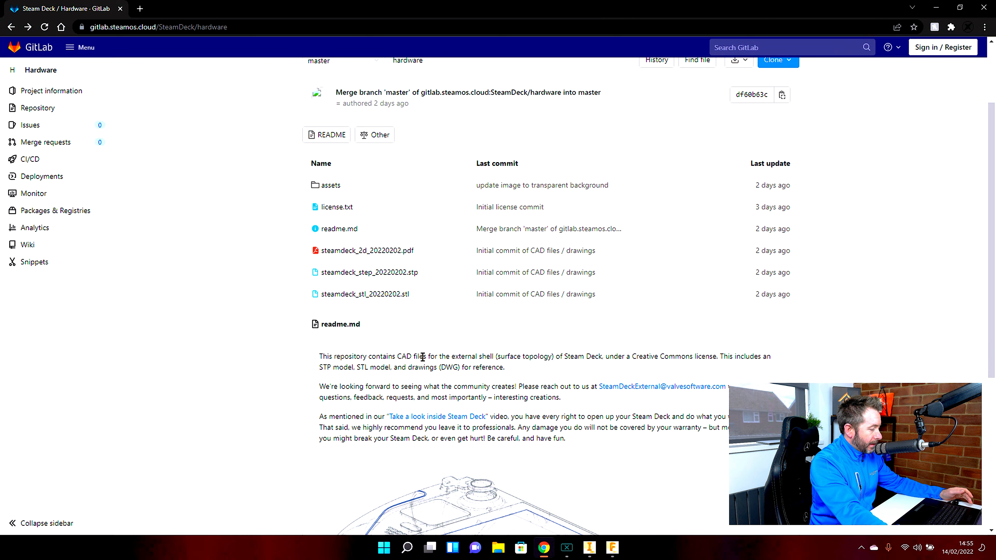
Step: Import steamdeck_step_20220202.stp from the Desktop, keeping the Convert Model option
left_click_drag(441, 356, 484, 356)
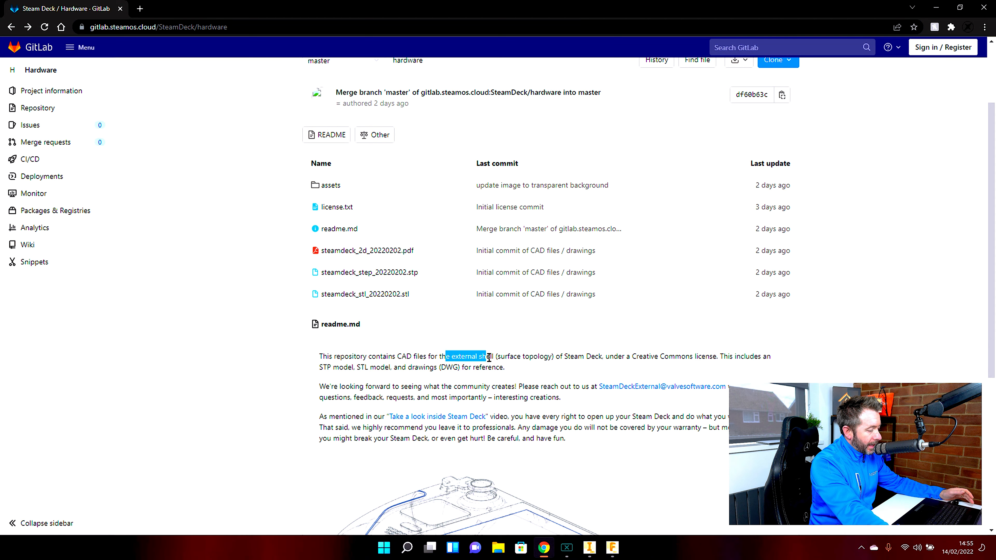
left_click_drag(484, 357, 561, 356)
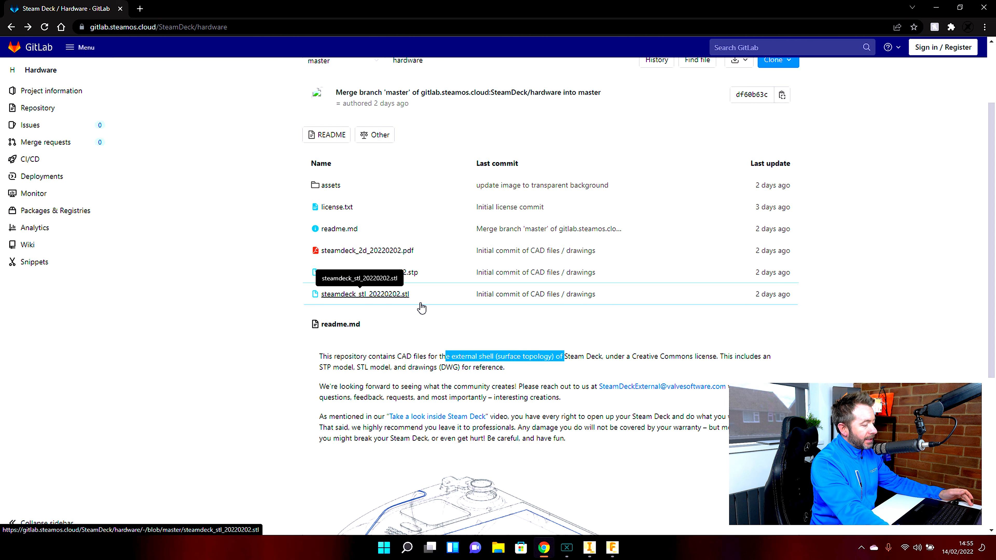
mouse_move(447, 326)
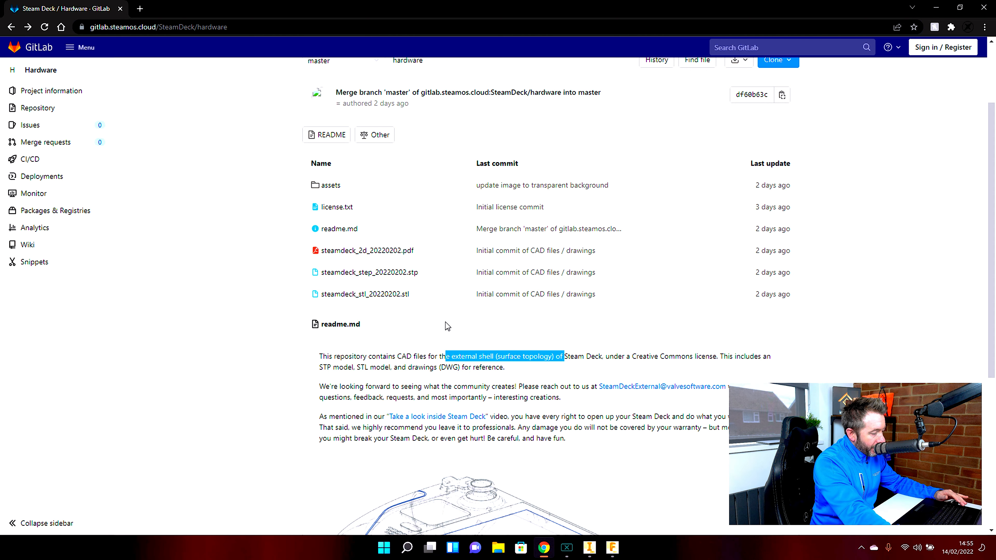
mouse_move(373, 312)
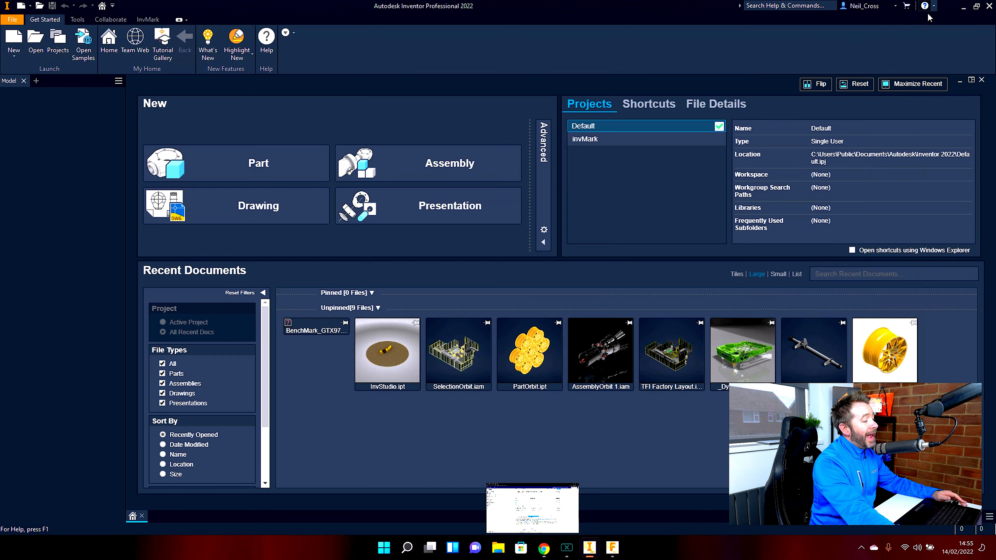
left_click(36, 41)
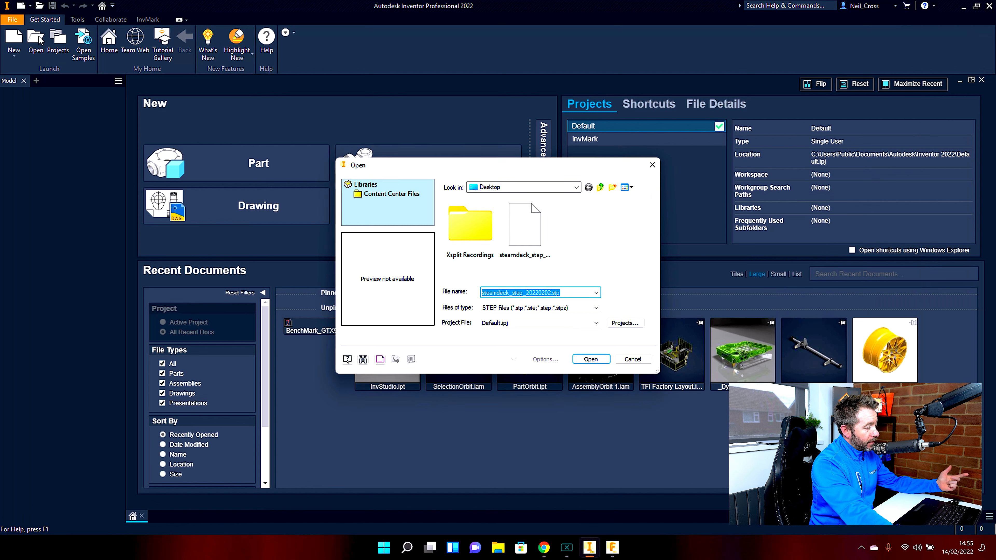
mouse_move(454, 254)
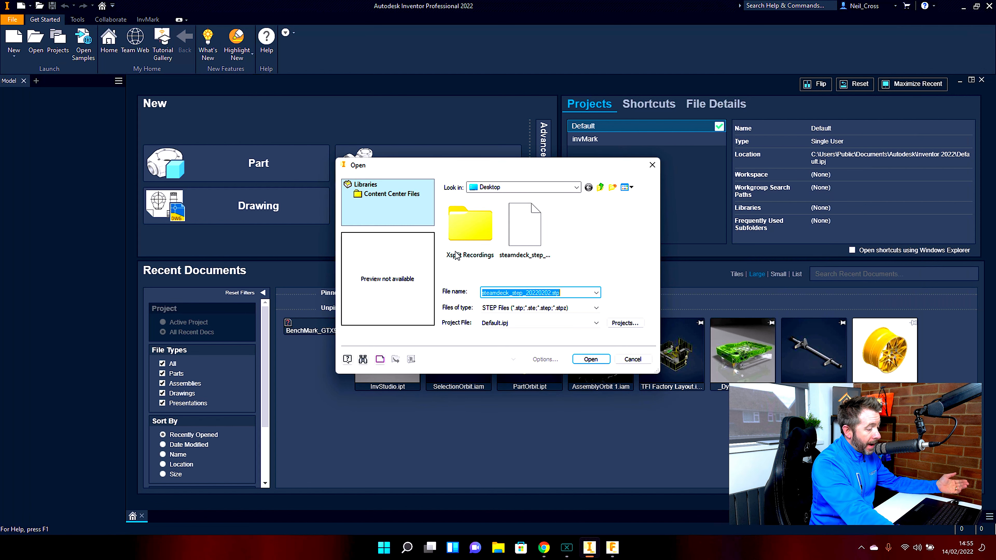
left_click(590, 359)
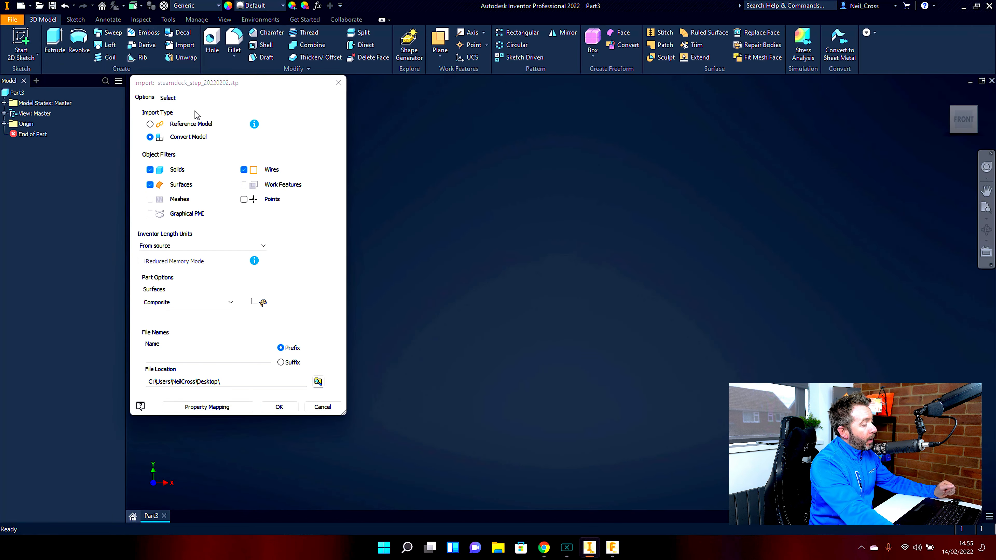
left_click(278, 407)
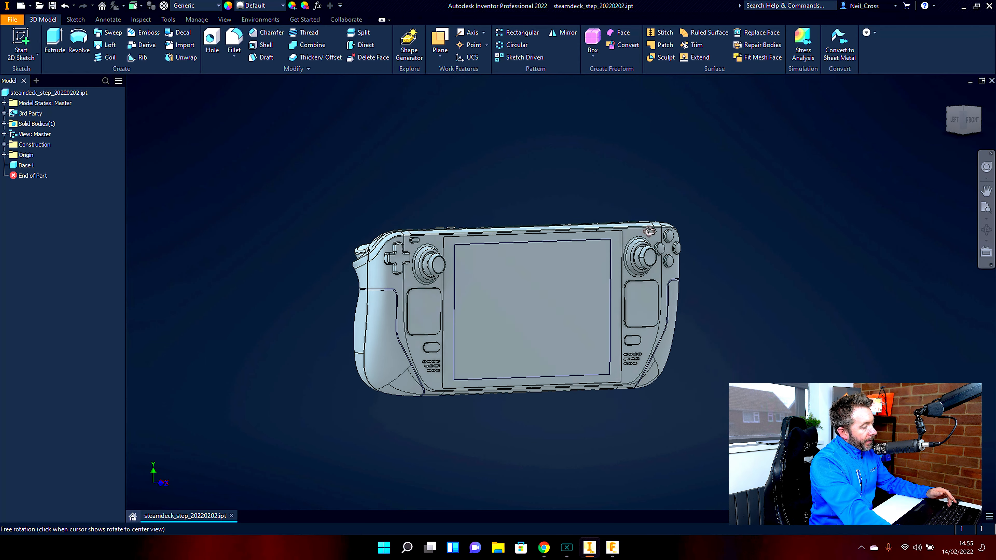
left_click(26, 165)
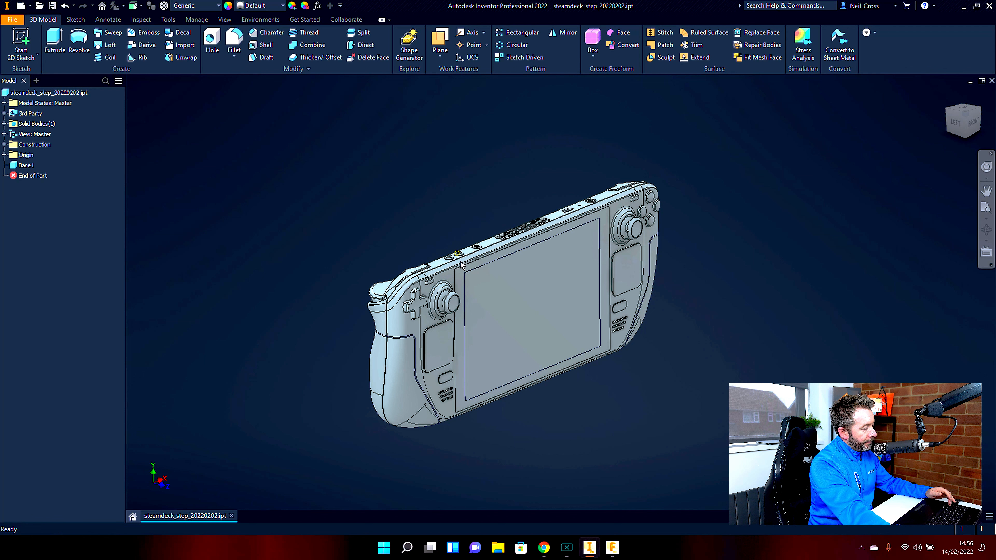
left_click(522, 295)
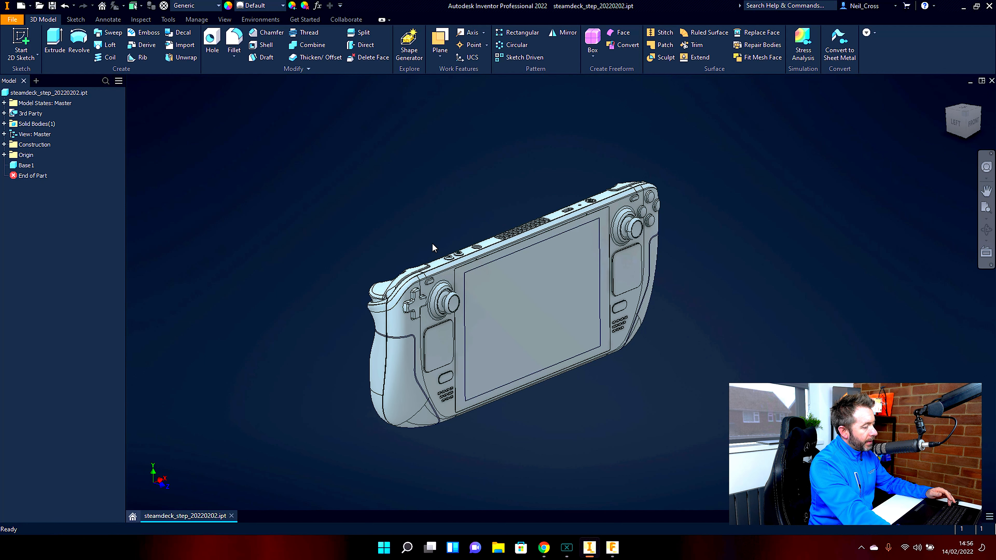
mouse_move(445, 232)
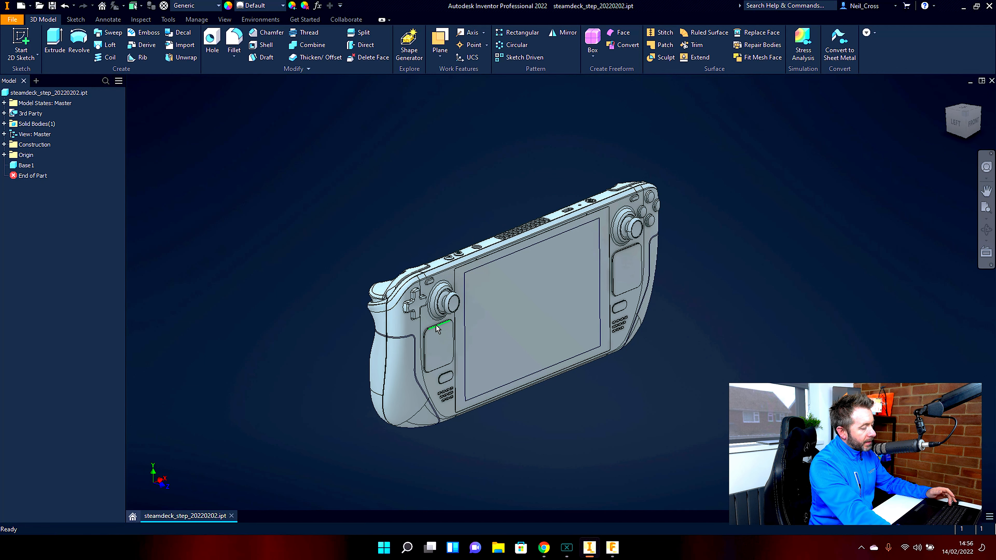
mouse_move(648, 215)
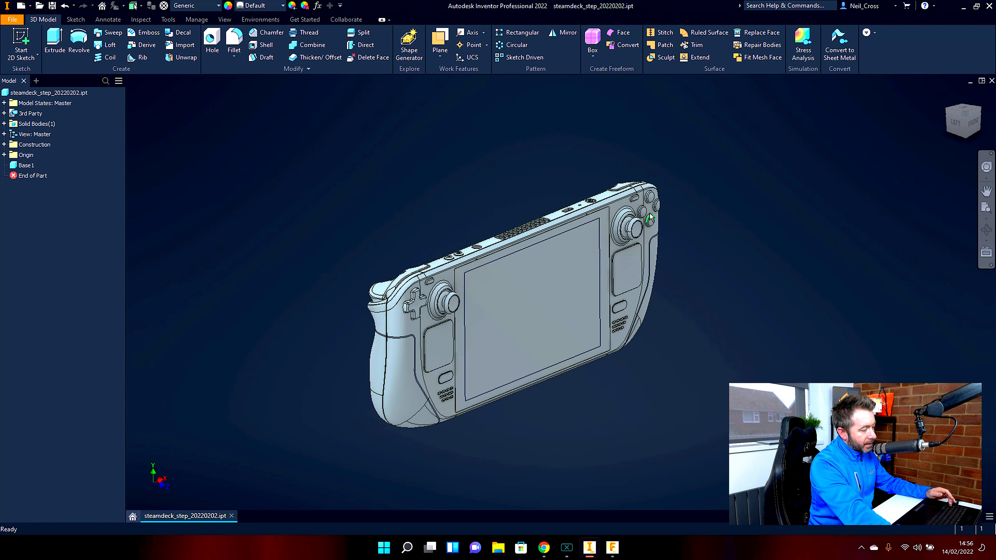
left_click(539, 305)
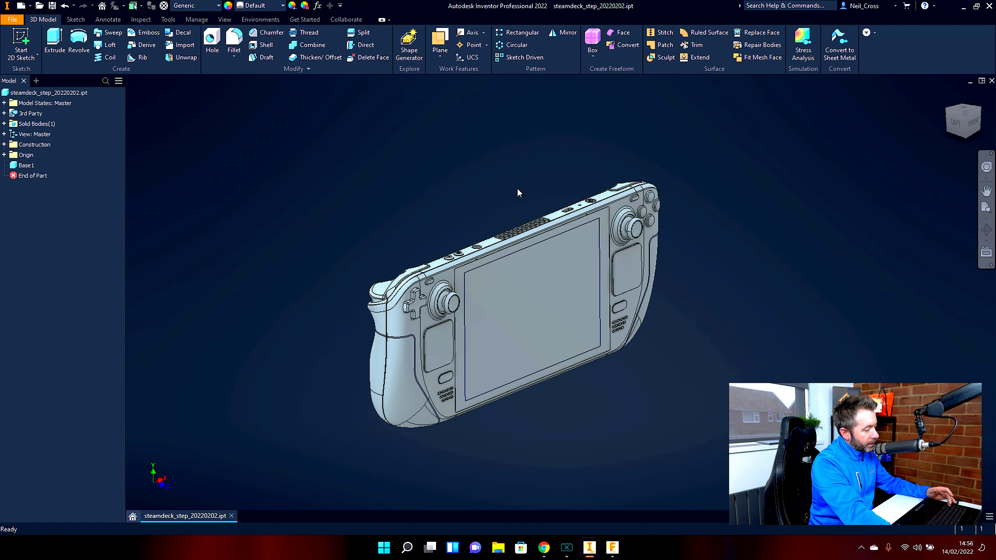
mouse_move(478, 187)
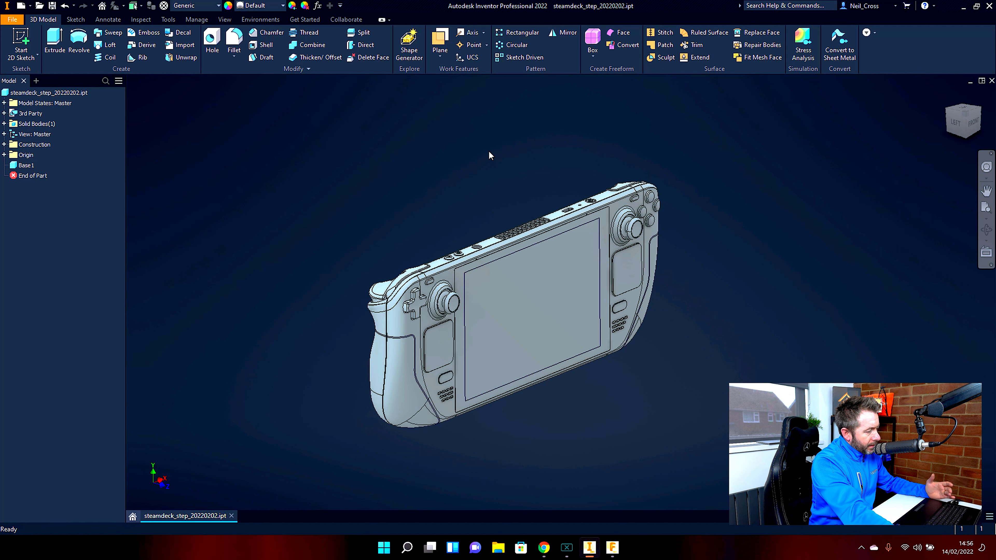
mouse_move(486, 195)
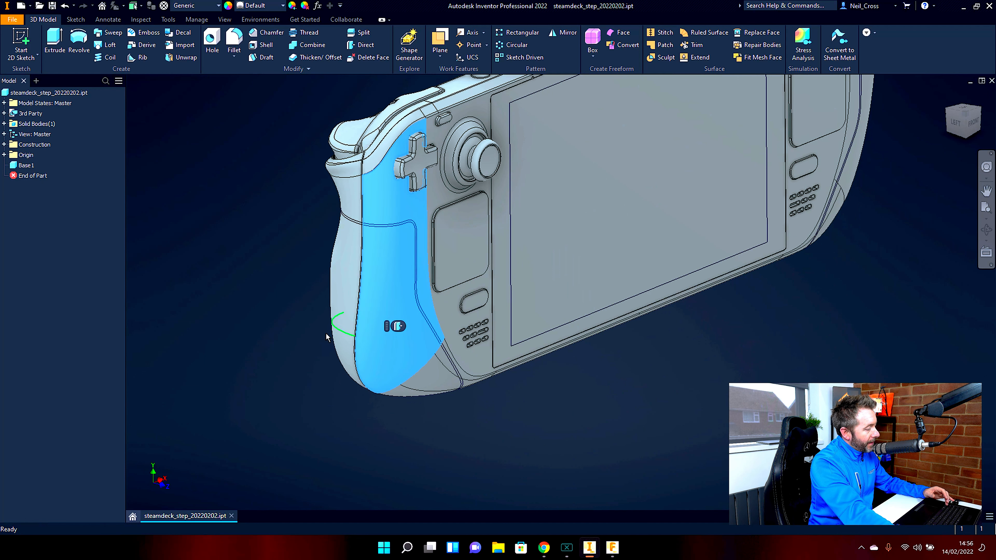
left_click(390, 225)
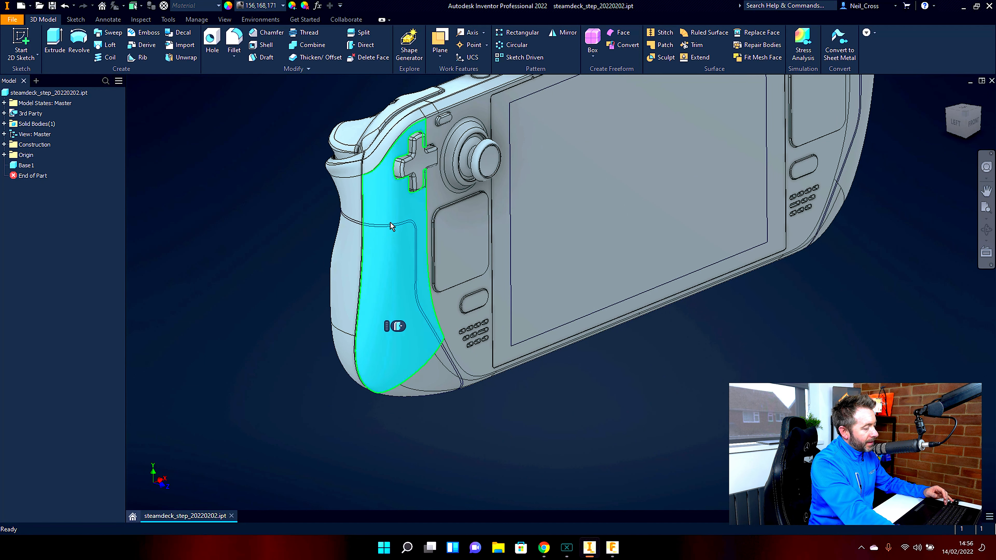
mouse_move(393, 227)
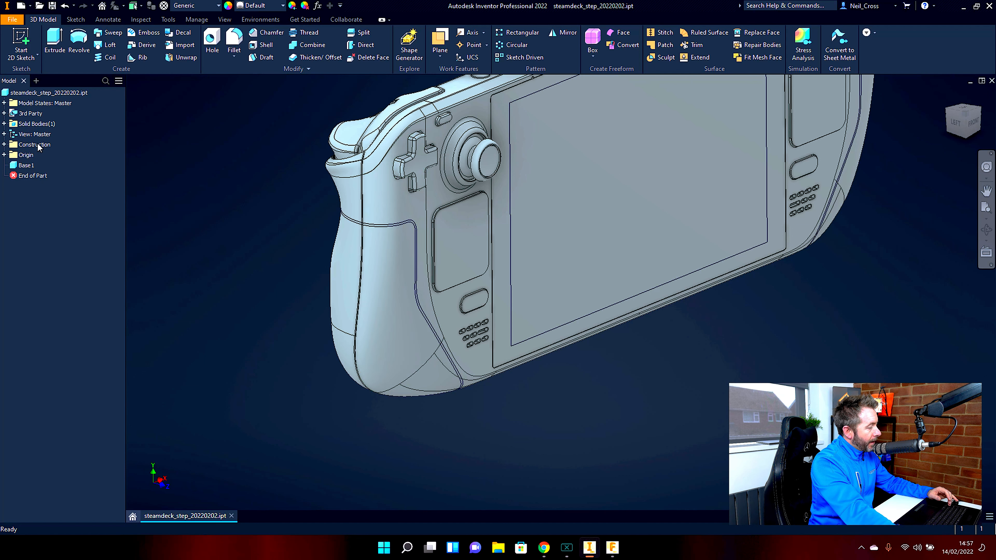
left_click(34, 134)
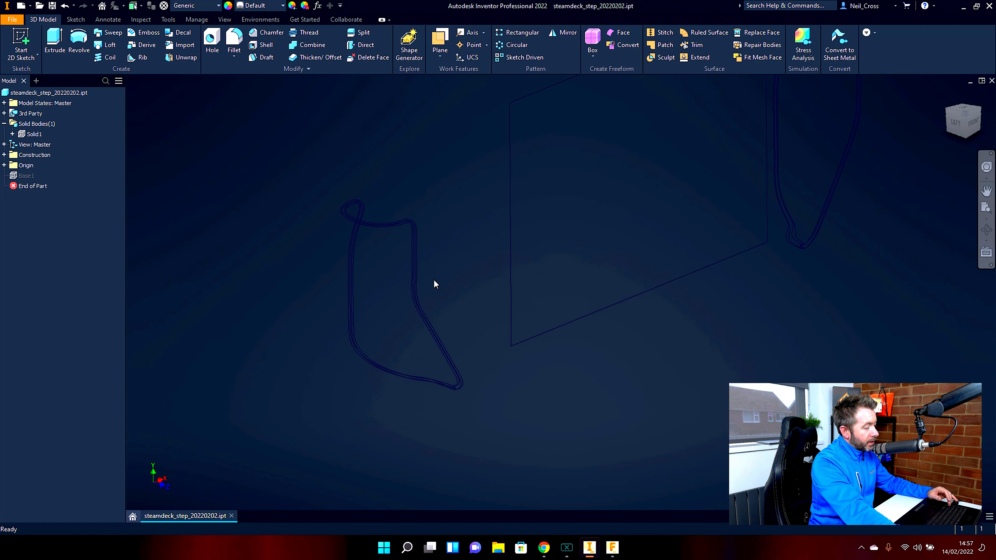
left_click_drag(435, 284, 445, 292)
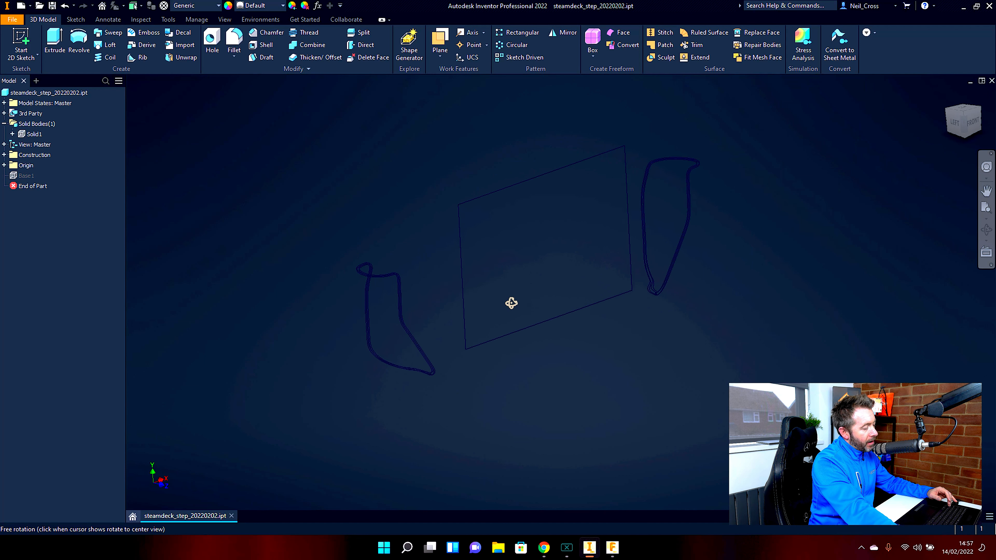
right_click(34, 134)
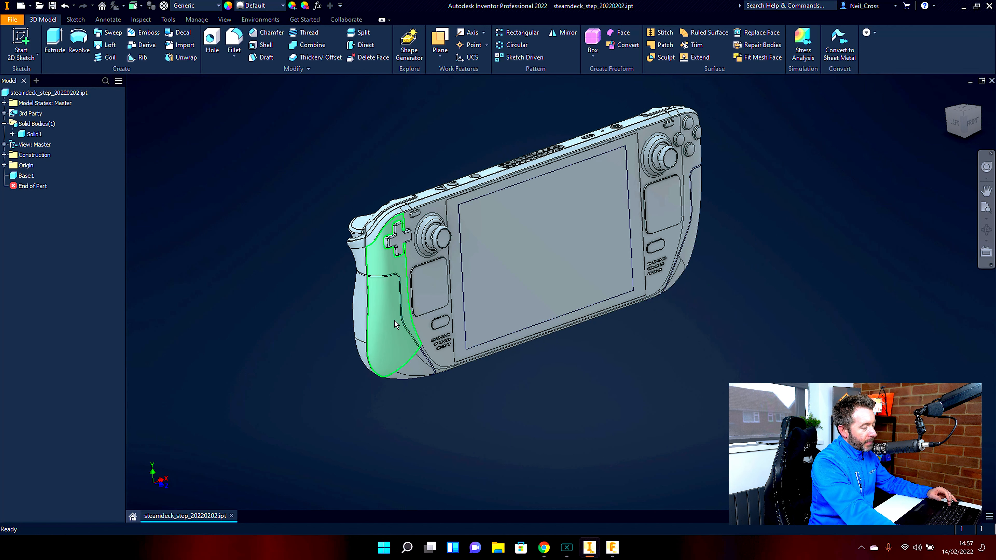
mouse_move(384, 325)
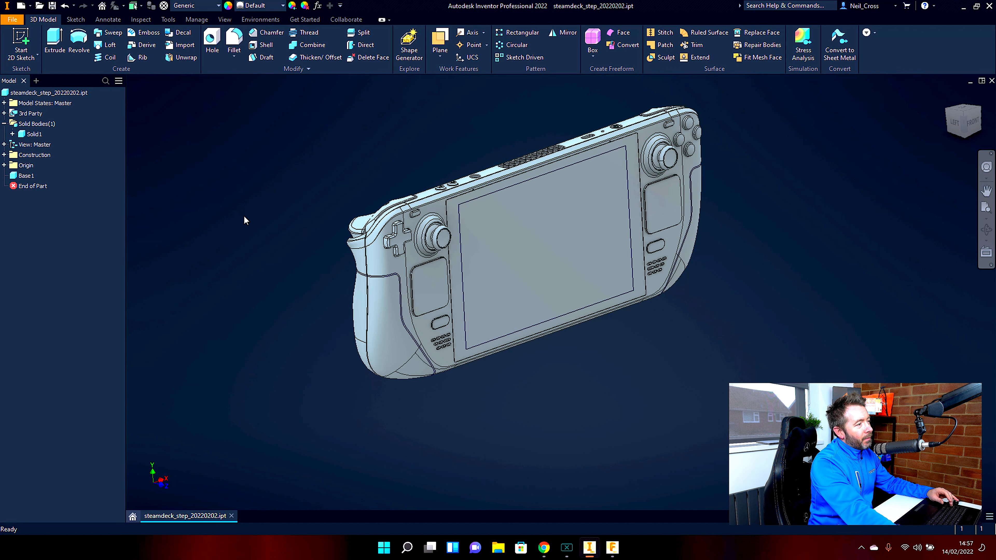
mouse_move(230, 223)
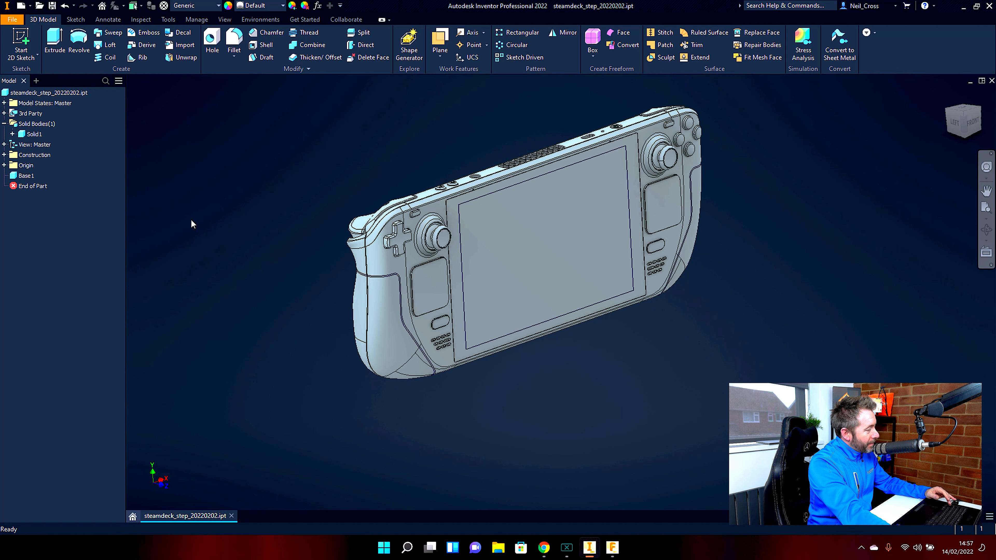
Step: Hide Solid1 to inspect the leftover outline curves, then make the body visible again
right_click(33, 134)
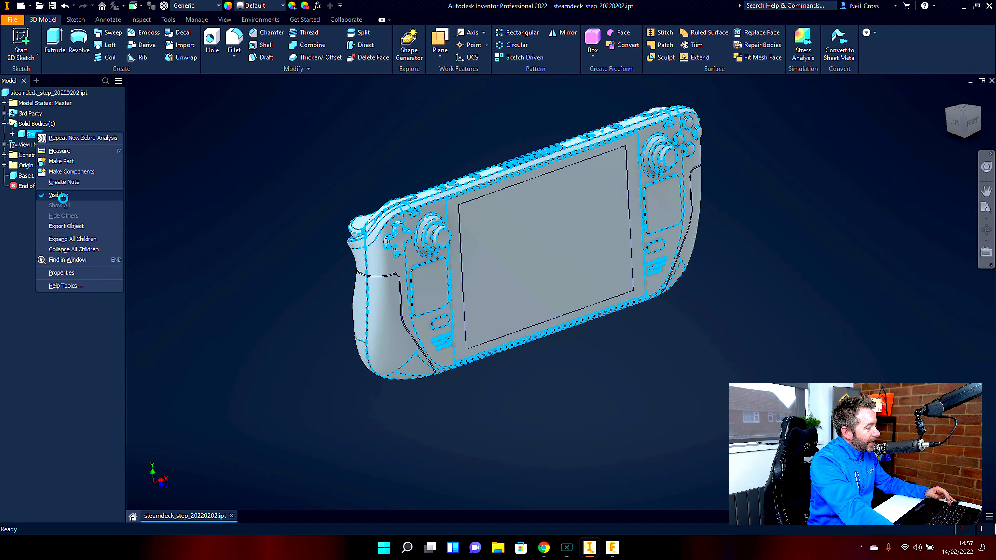
left_click(59, 195)
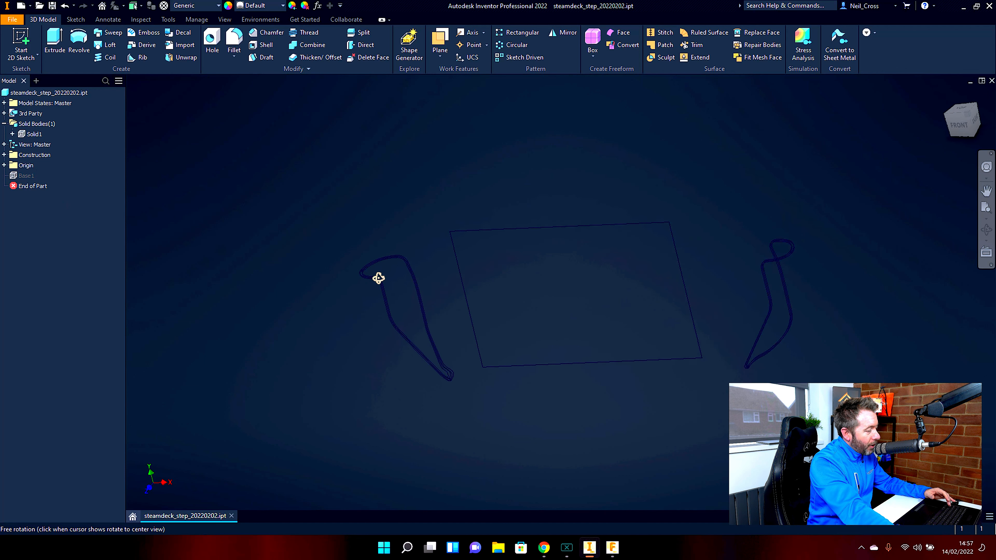
left_click_drag(379, 277, 511, 278)
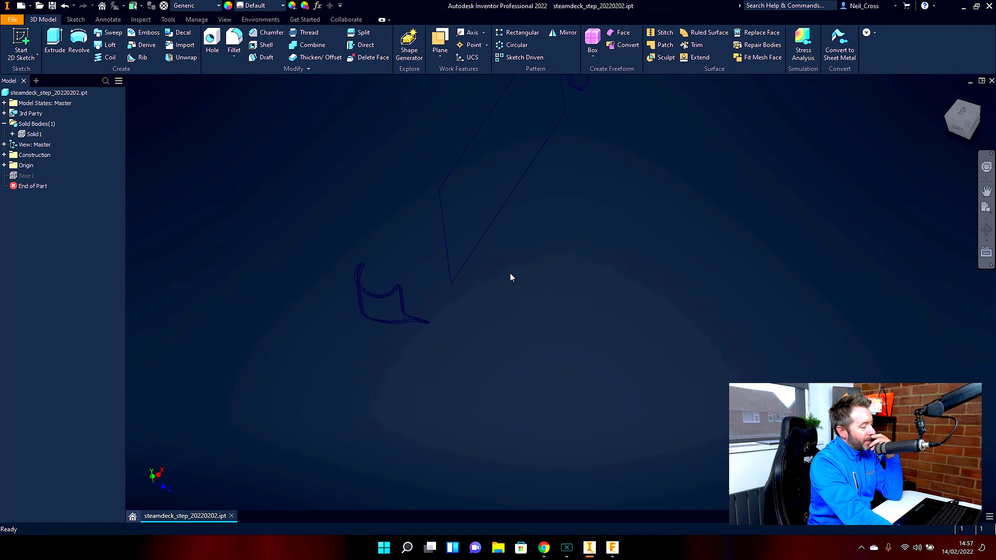
mouse_move(375, 303)
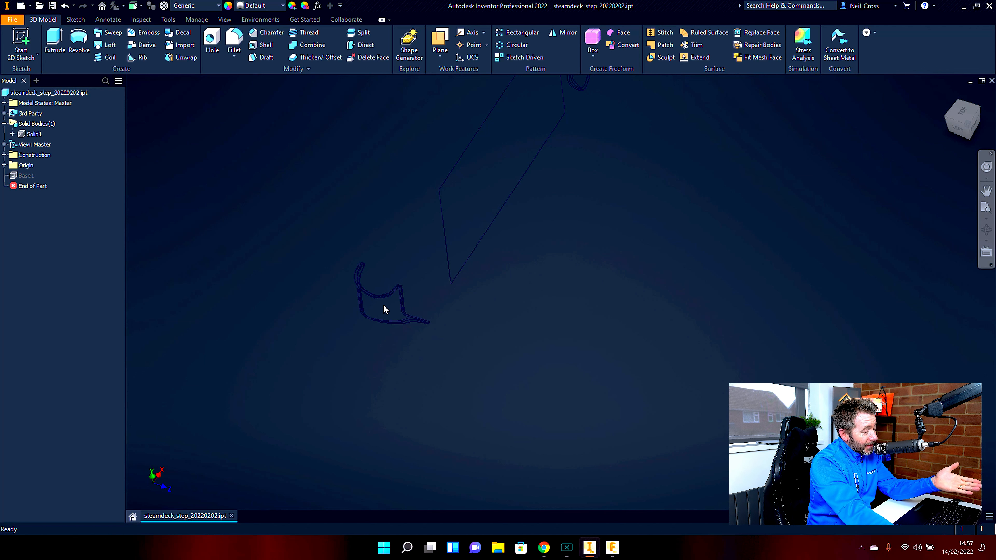
mouse_move(381, 314)
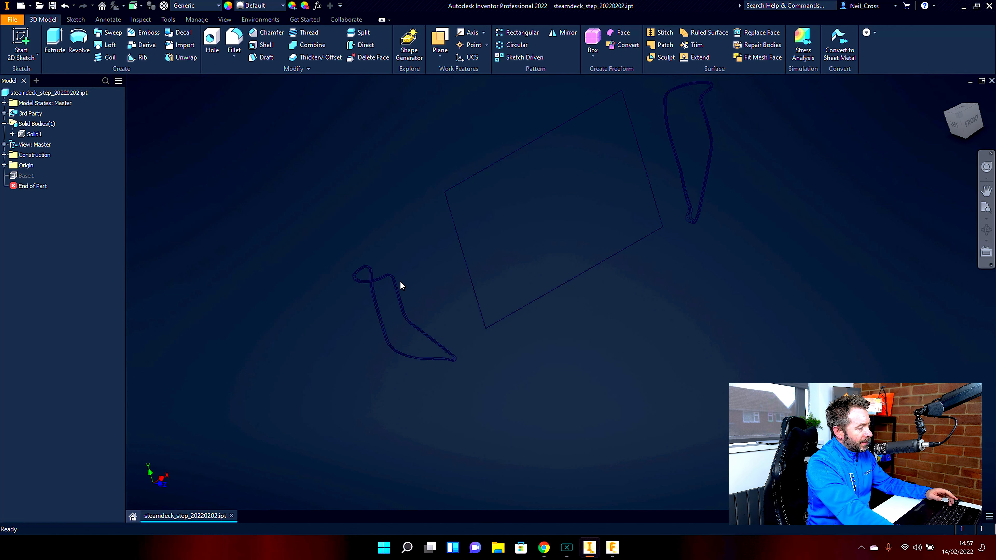
right_click(33, 186)
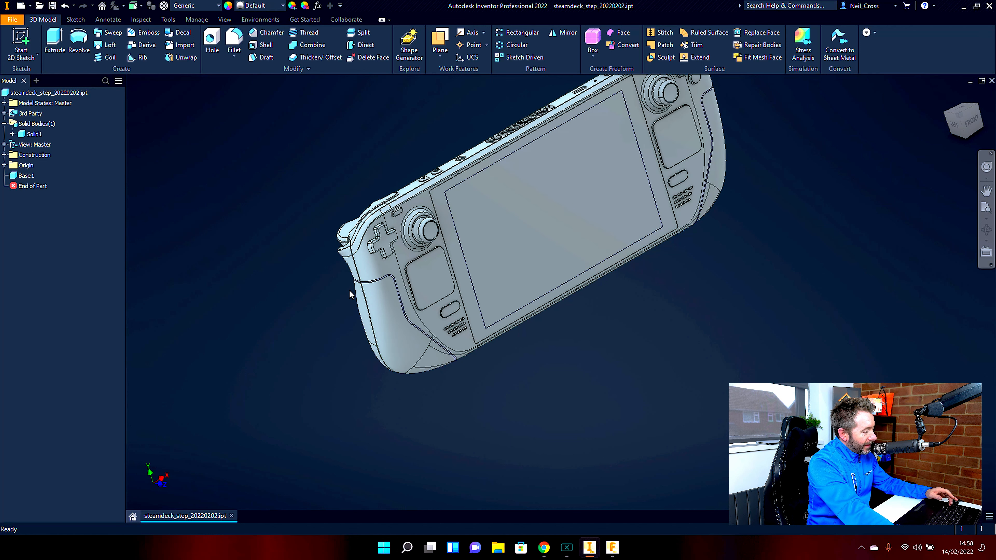
mouse_move(367, 356)
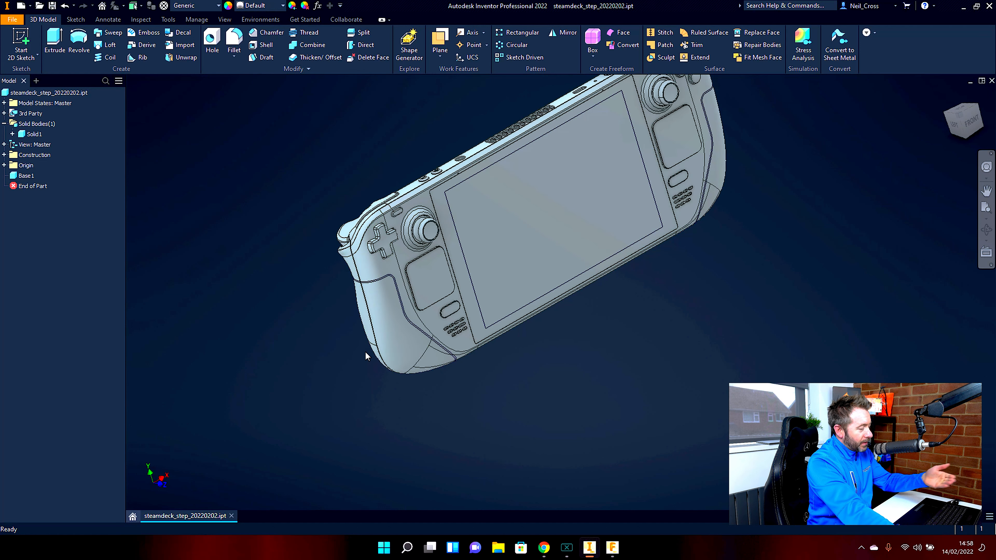
left_click(394, 352)
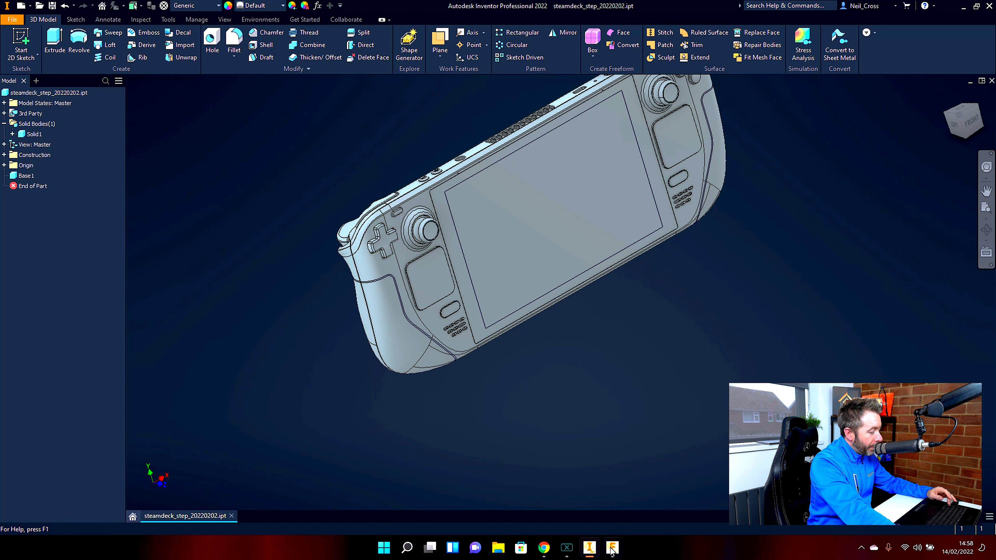
Step: Switch to Fusion 360 and open steamdeck_step_20220202.stp from the local computer
left_click(611, 548)
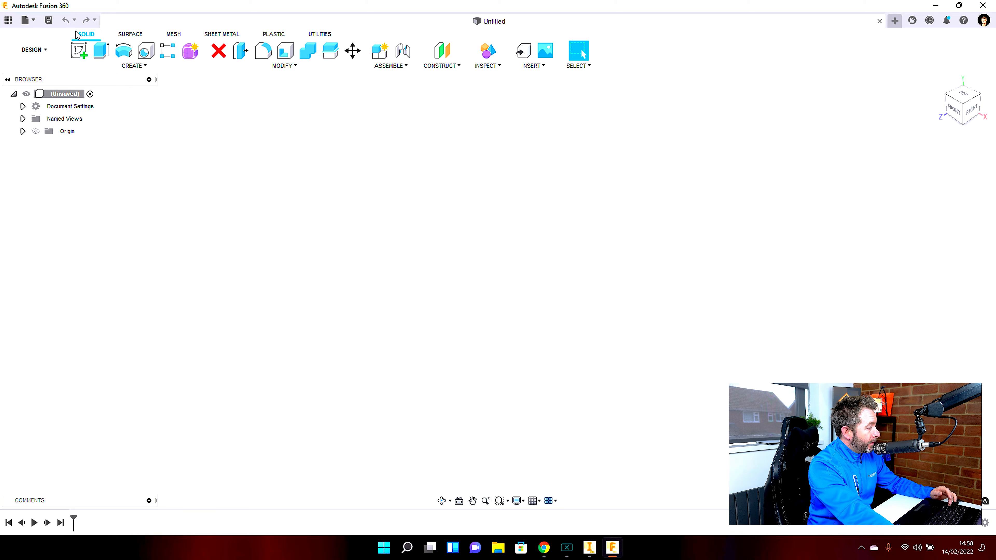
left_click(25, 20)
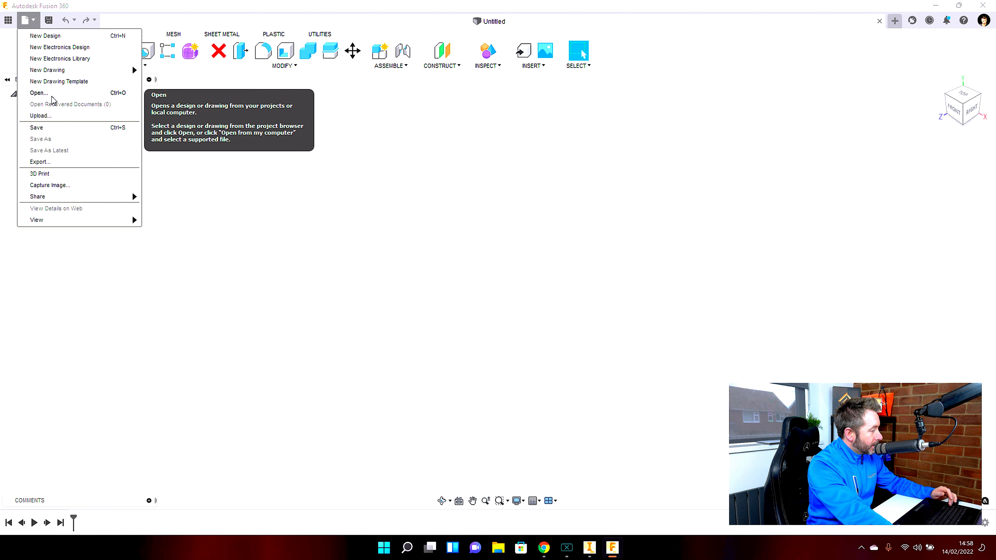
left_click(38, 93)
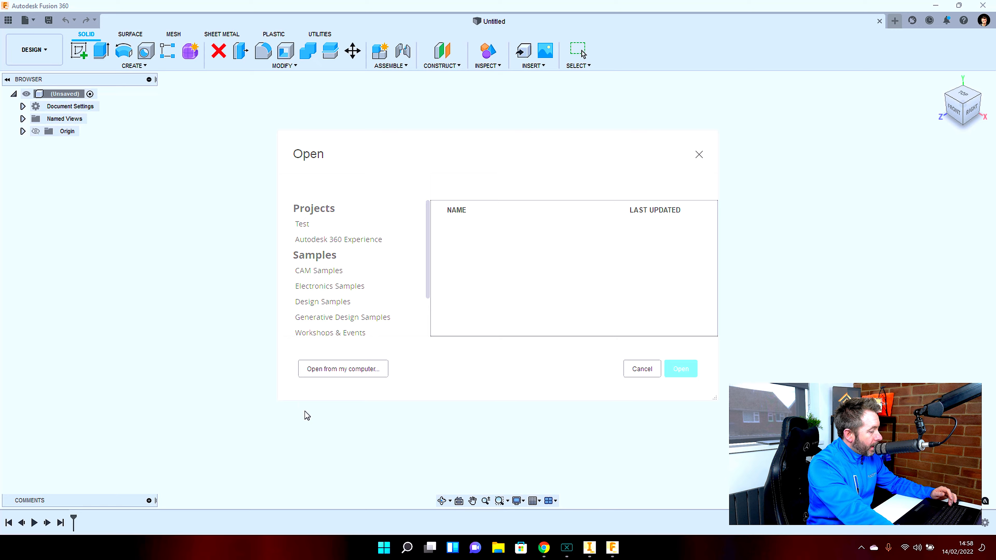
left_click(342, 368)
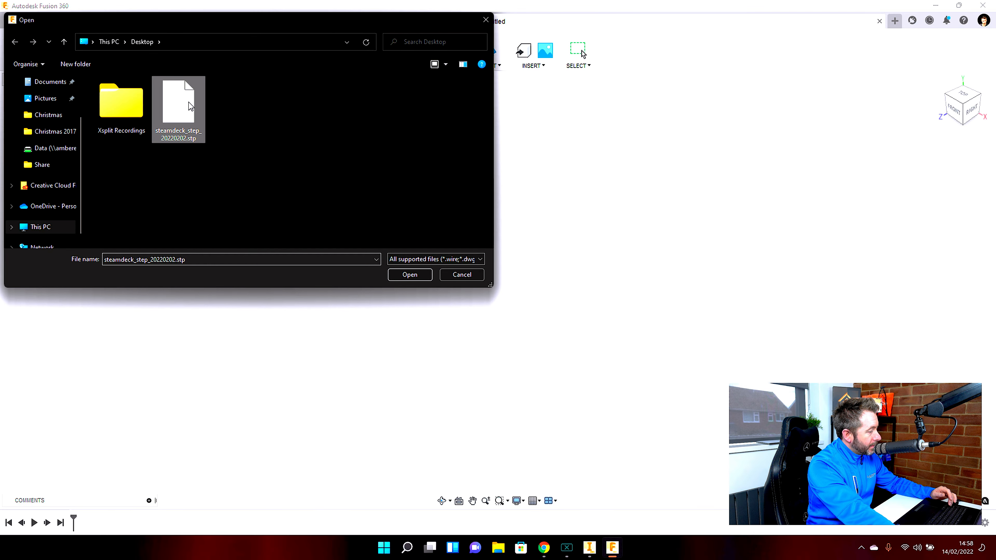
left_click(410, 274)
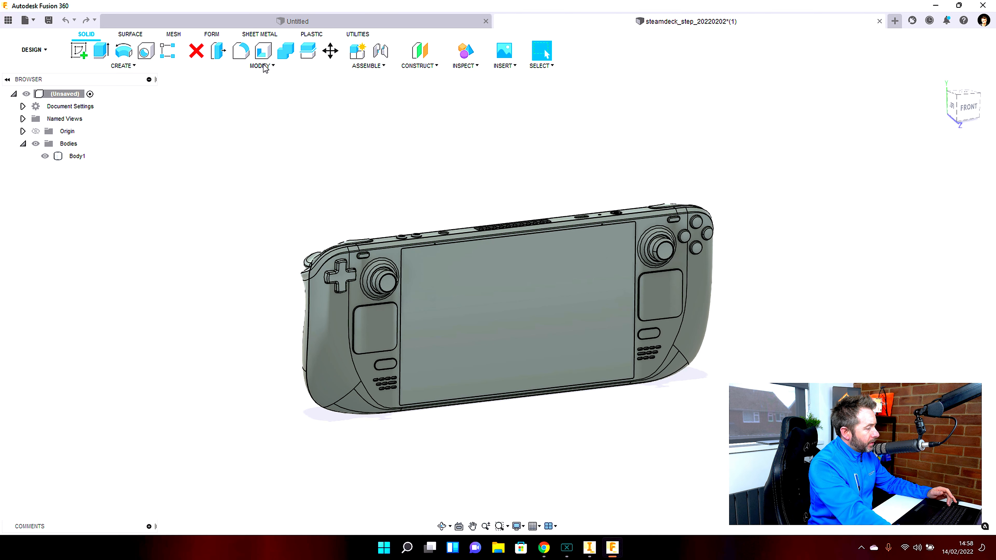
Step: Split the body with a vertical plane, then both halves with a horizontal plane into four quadrants
left_click(261, 66)
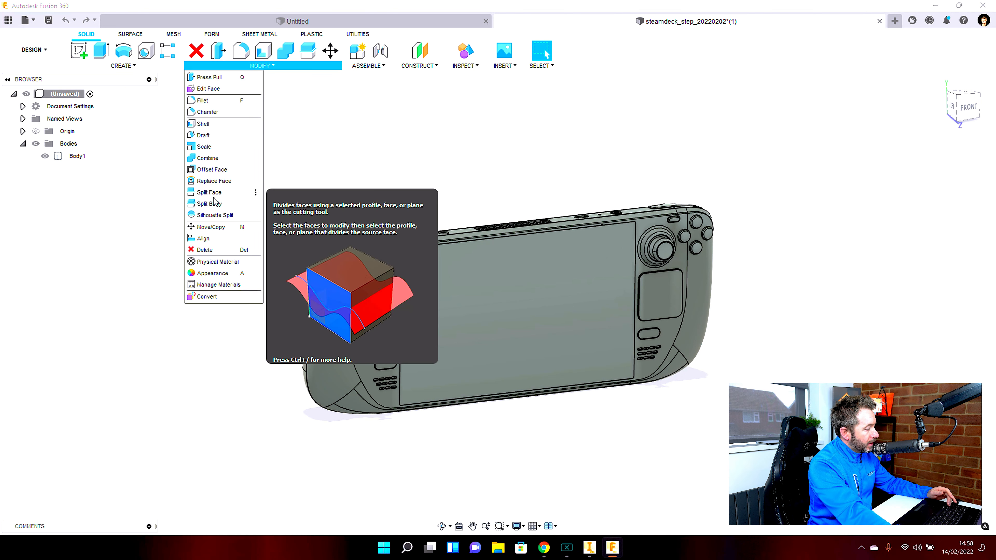
left_click(207, 204)
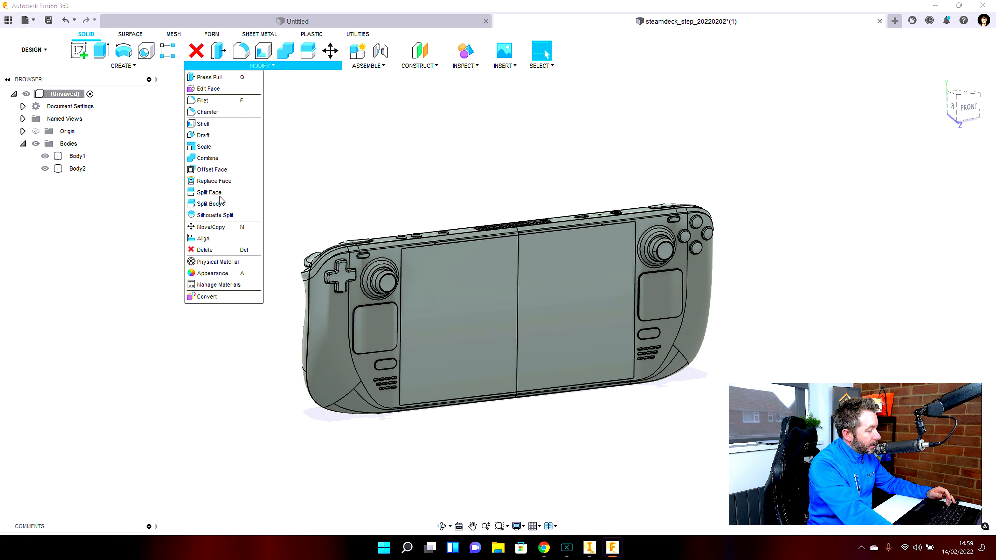
left_click(208, 192)
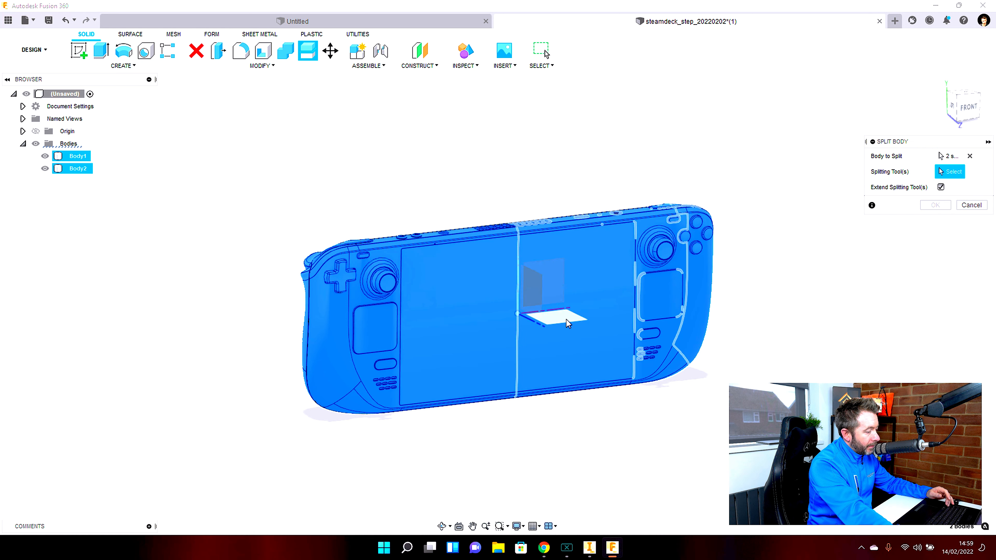
left_click(548, 321)
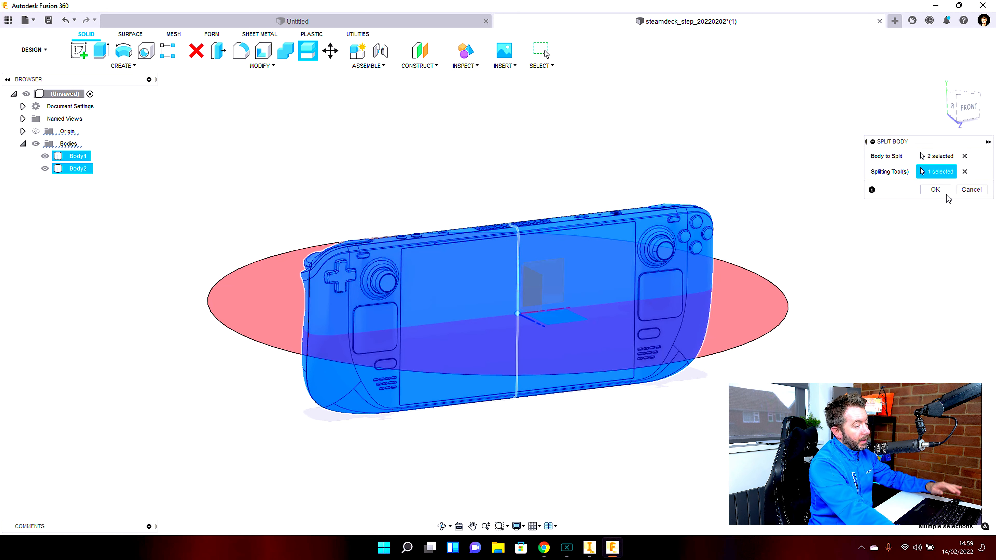
left_click(933, 189)
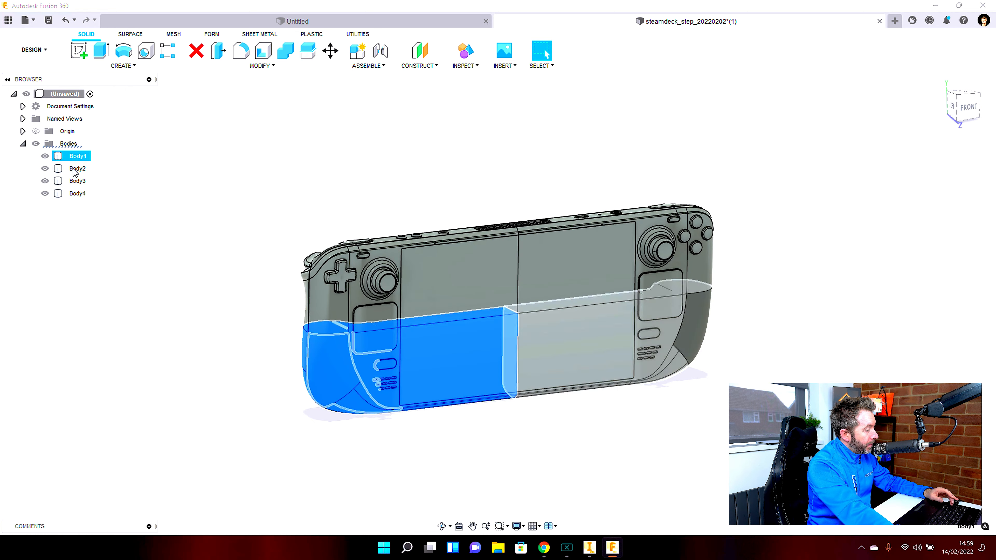
left_click(77, 192)
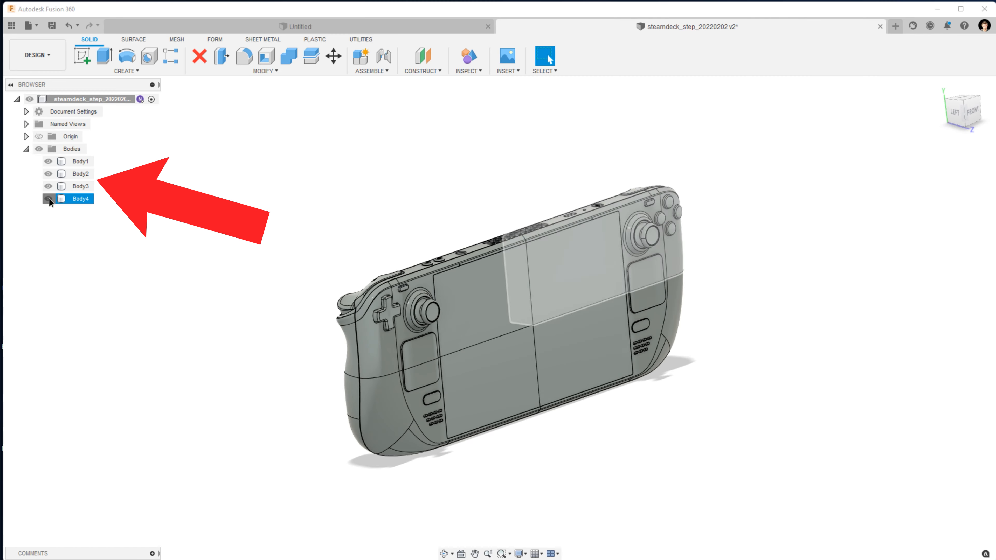
Step: Hide the other three quadrant bodies and export the remaining one as STL Files (*.stl)
left_click(28, 26)
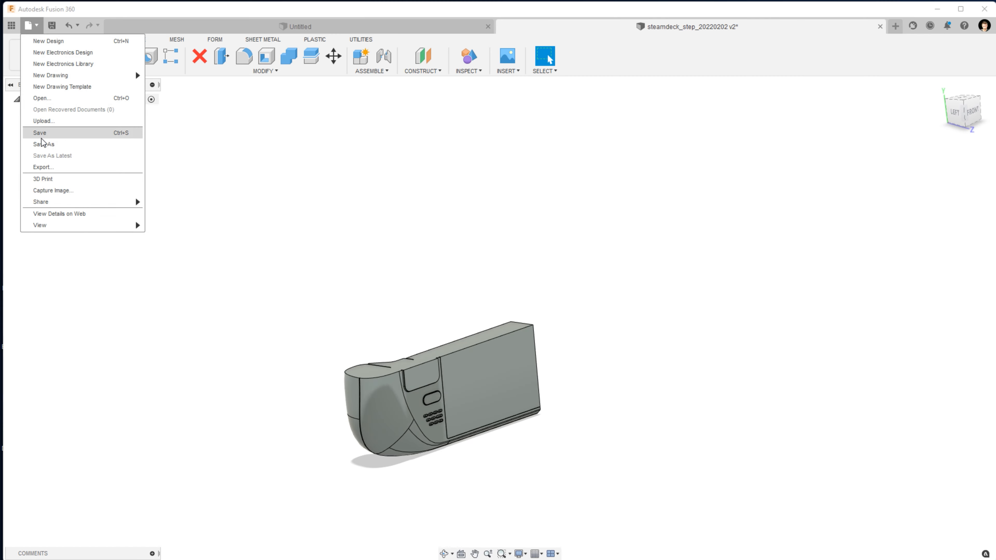
left_click(43, 167)
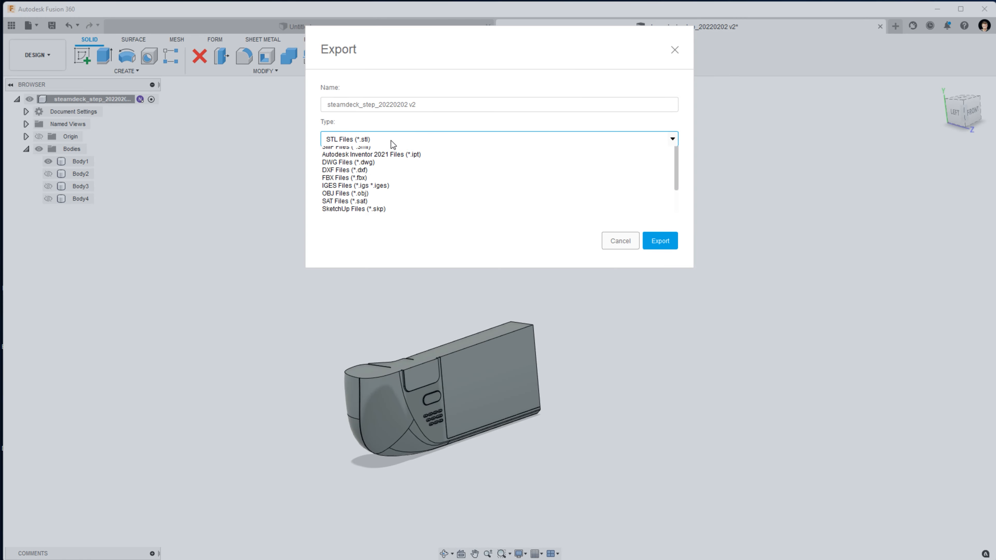
left_click(659, 241)
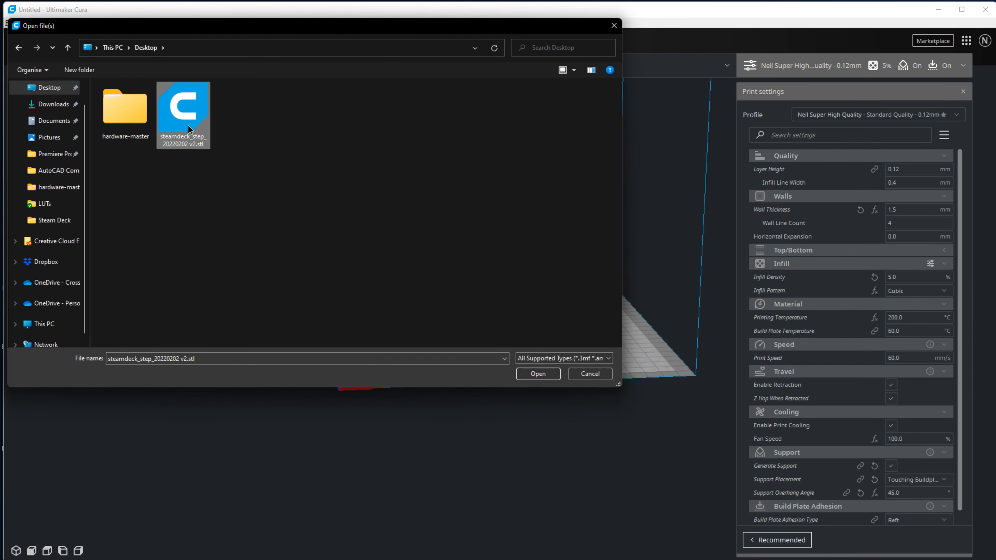
Step: Load steamdeck_step_20220202 v2.stl onto the Cura build plate, then switch programs
left_click(537, 374)
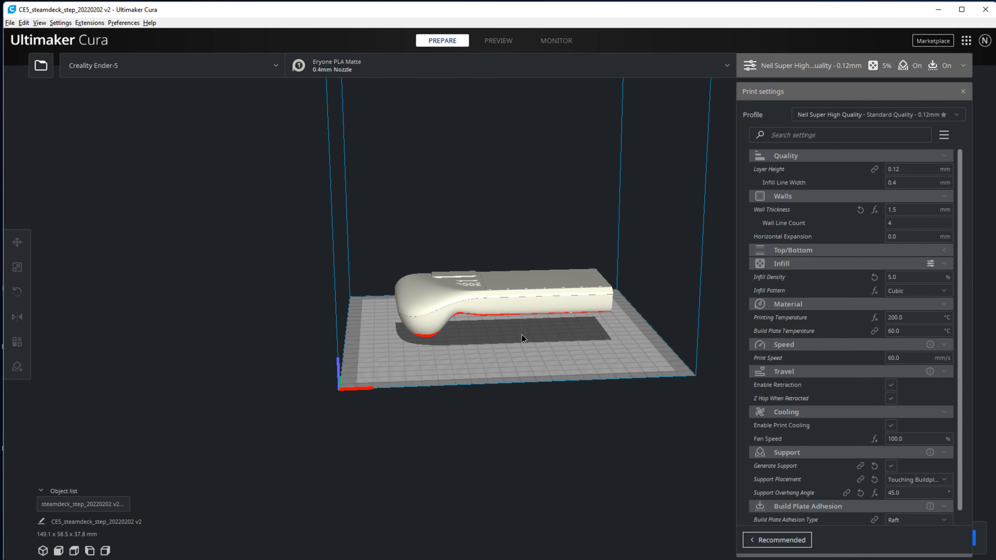
left_click_drag(522, 337, 450, 328)
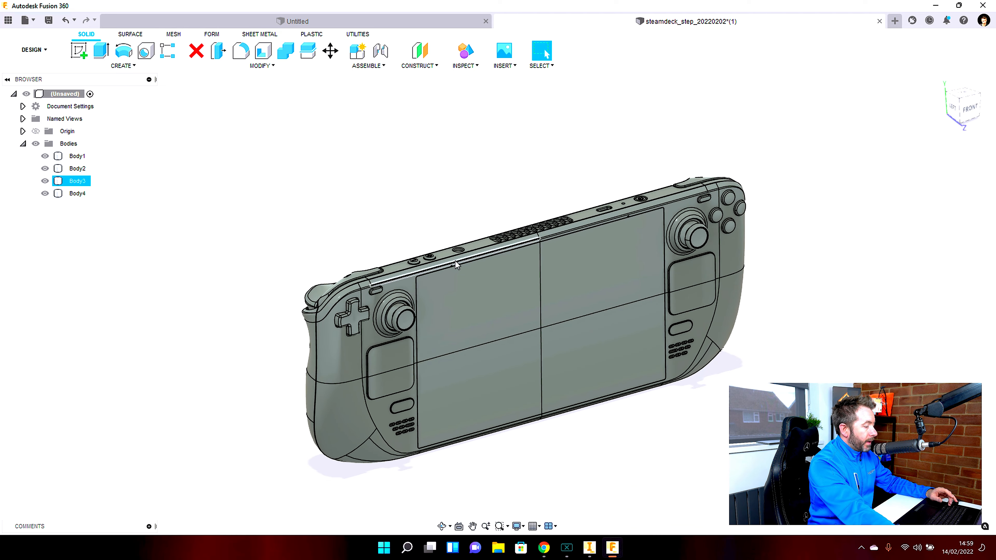
mouse_move(589, 548)
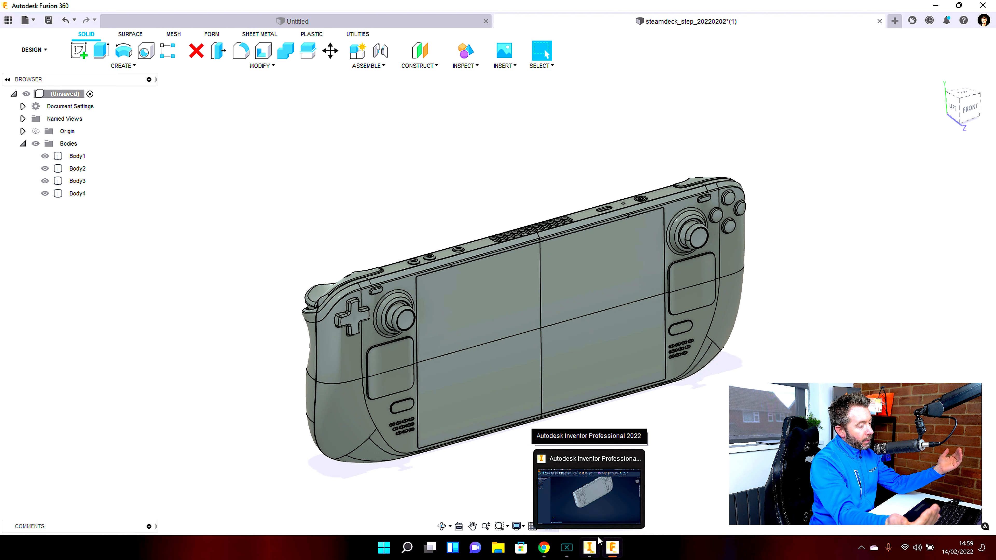
left_click(577, 546)
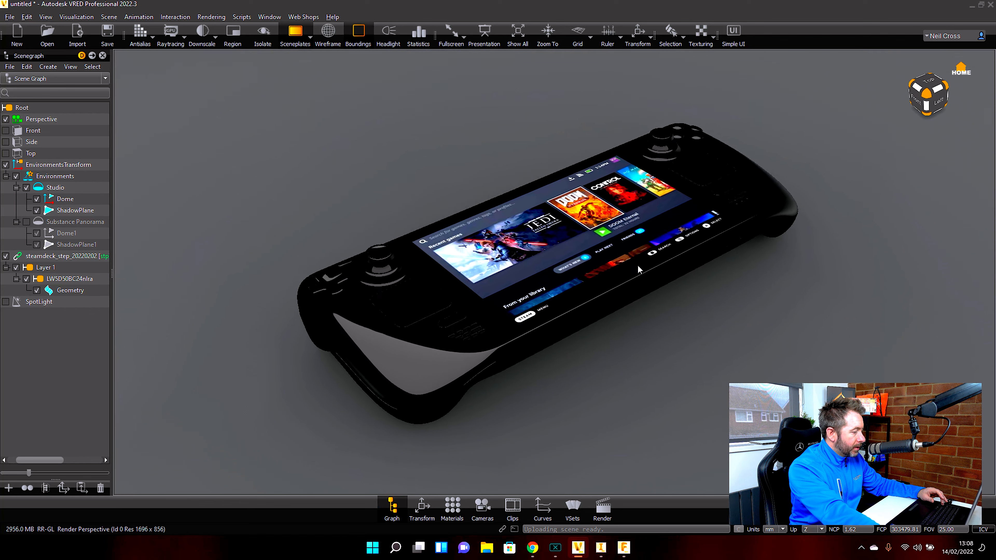
left_click(70, 290)
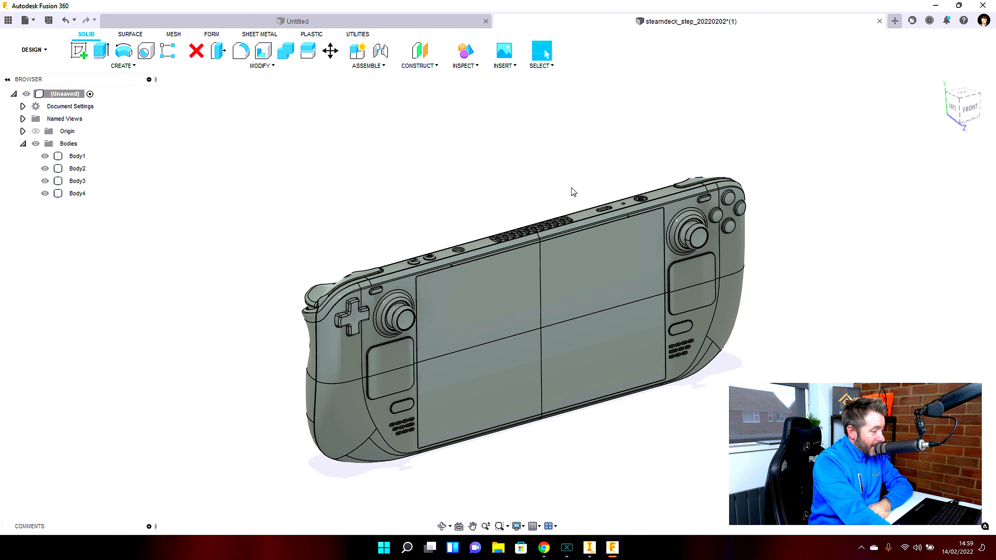
mouse_move(655, 426)
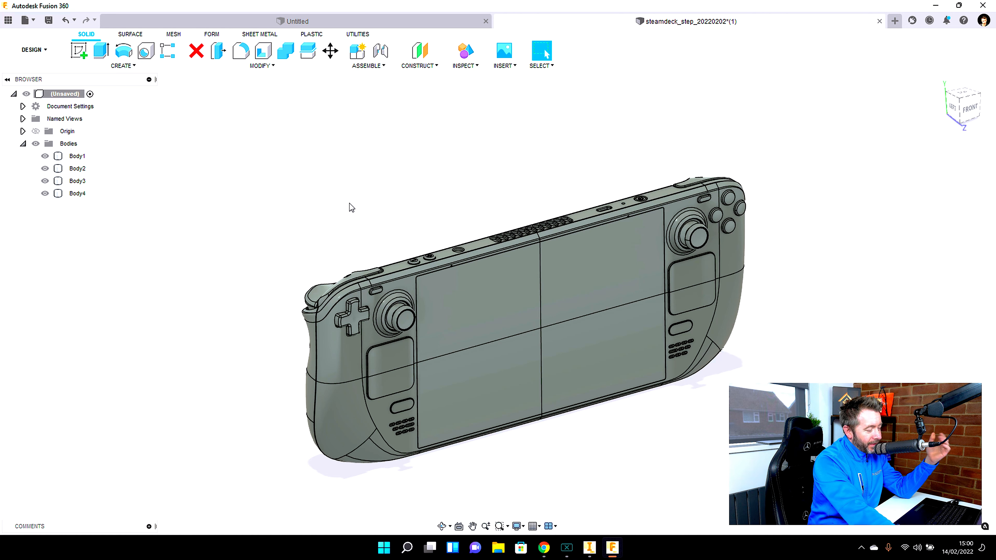
mouse_move(550, 504)
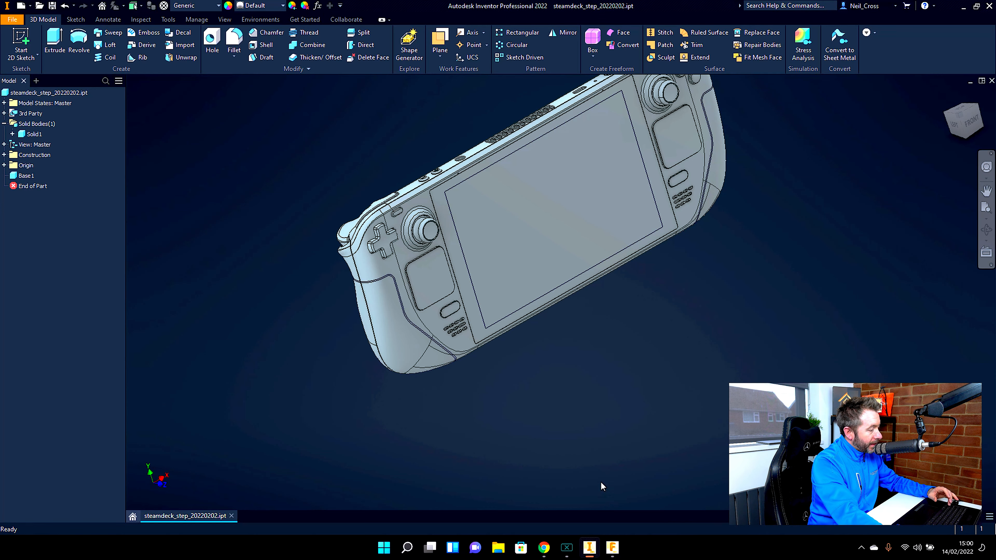
Step: Turn on Zebra stripe analysis to show reflection bands on the grip surfaces
left_click(141, 20)
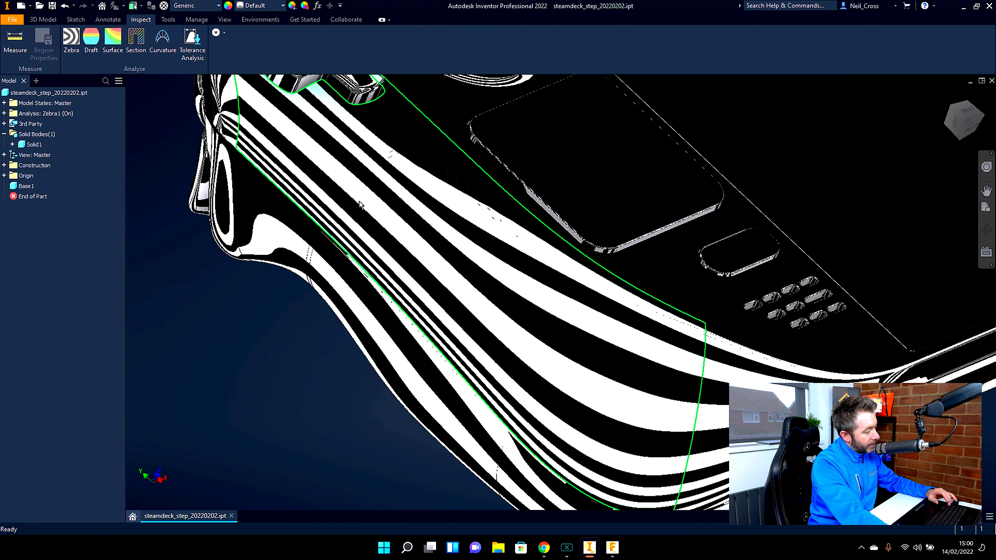
mouse_move(526, 294)
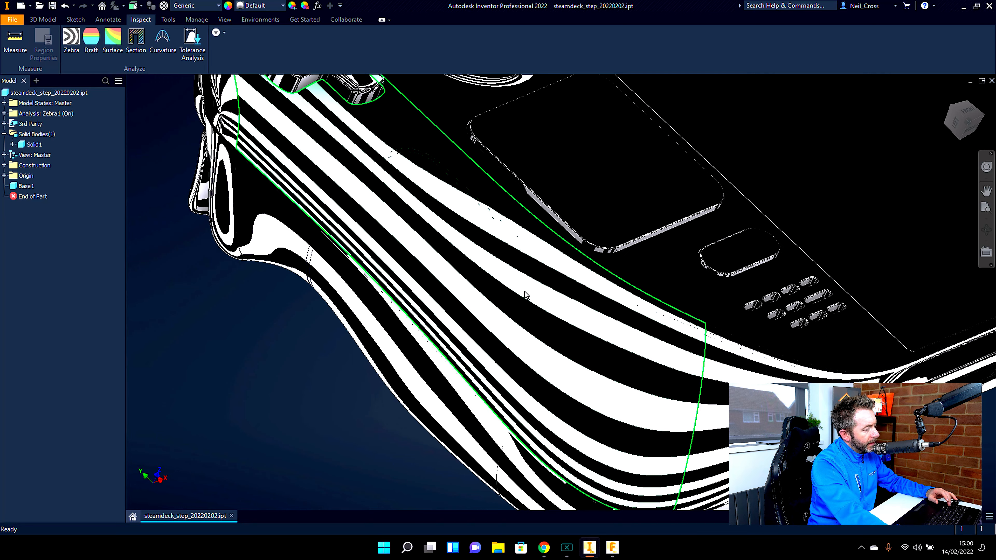